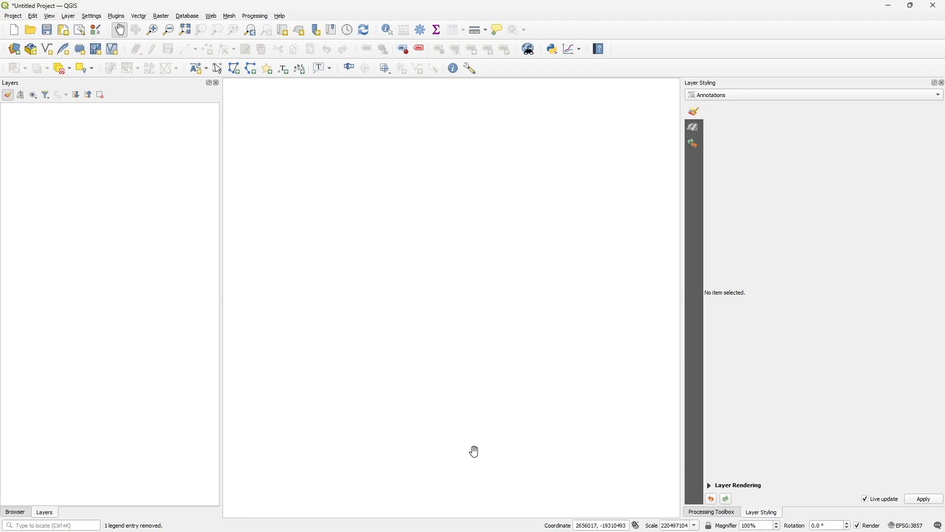
mouse_move(128, 273)
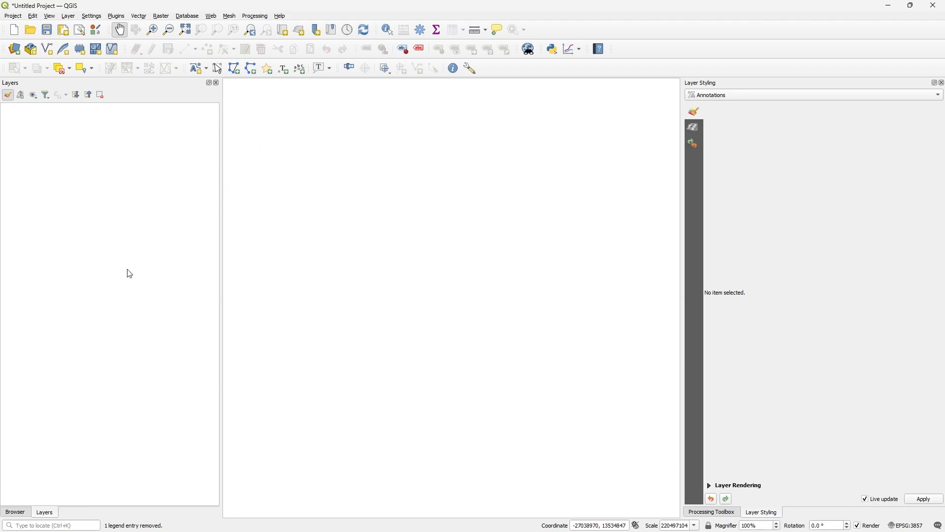
Step: Show the Browser catalogue and reveal the New Connection option for XYZ Tiles
click(15, 512)
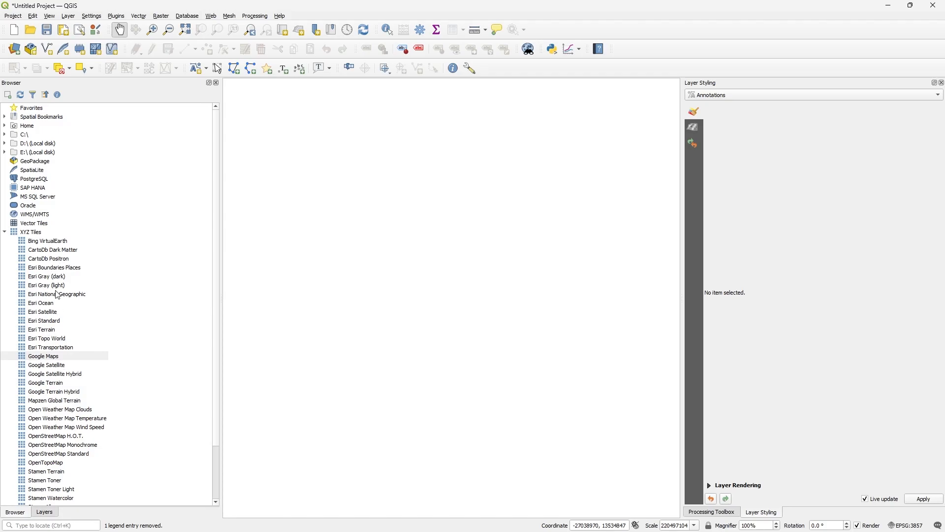
mouse_move(42, 371)
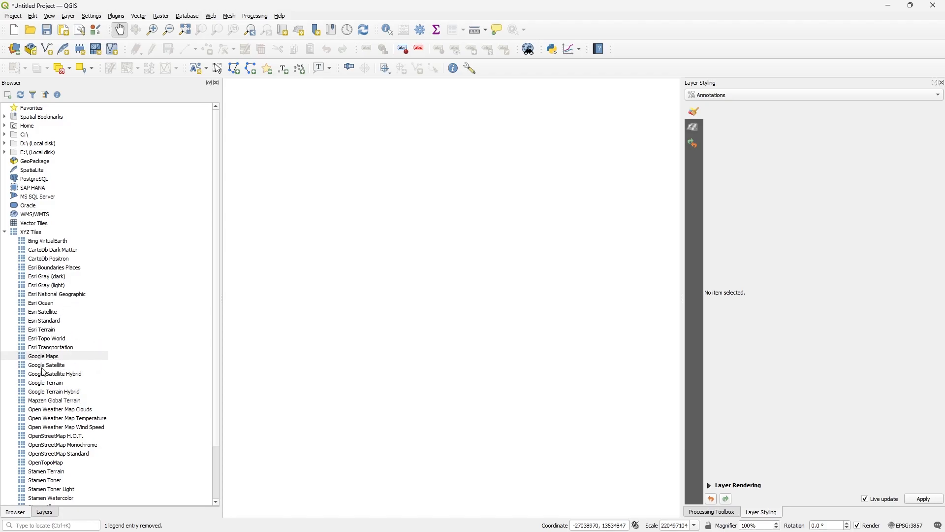
mouse_move(133, 393)
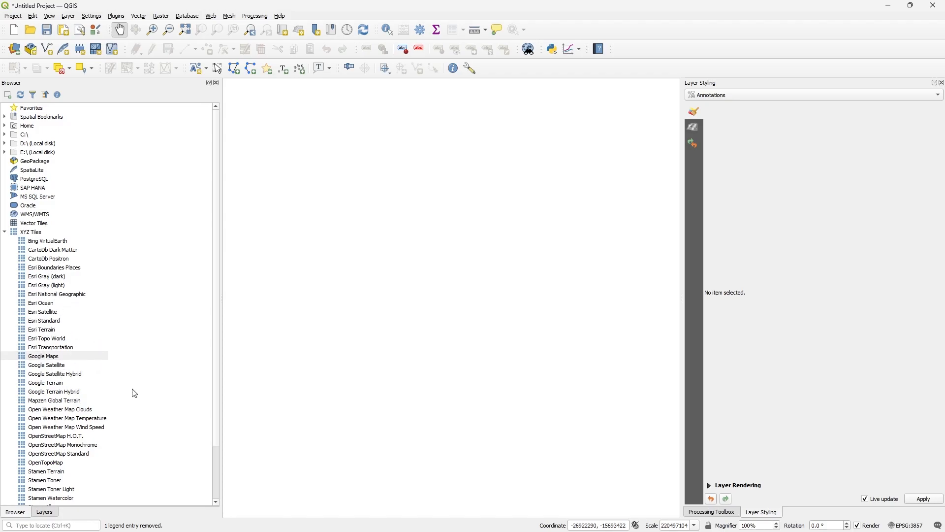
mouse_move(95, 238)
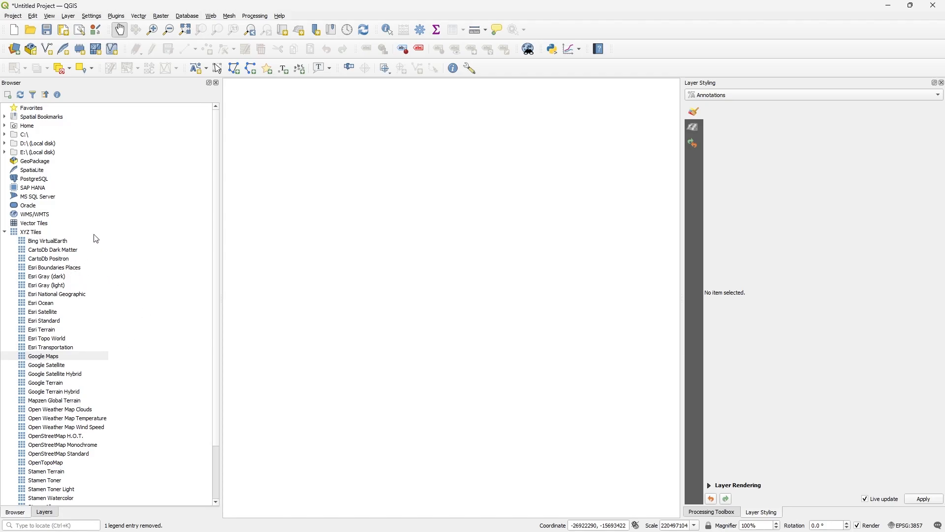
mouse_move(38, 237)
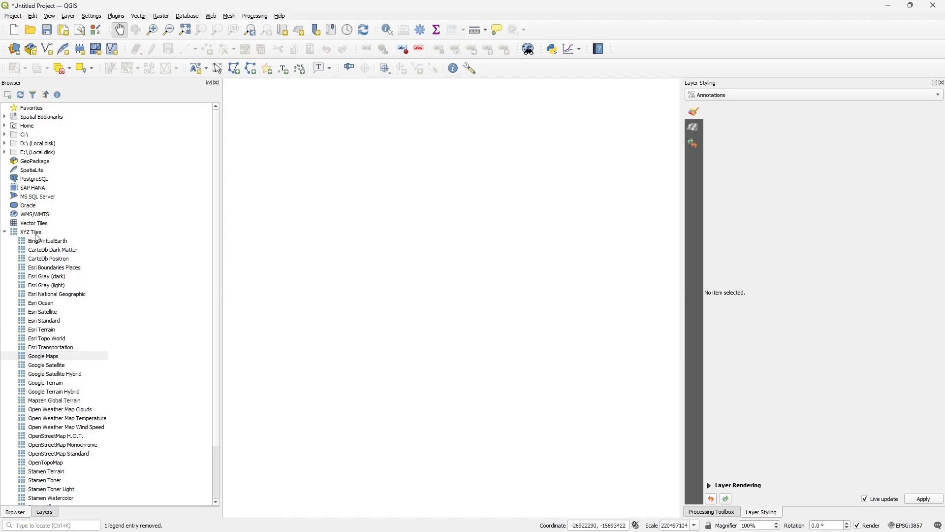
right_click(31, 233)
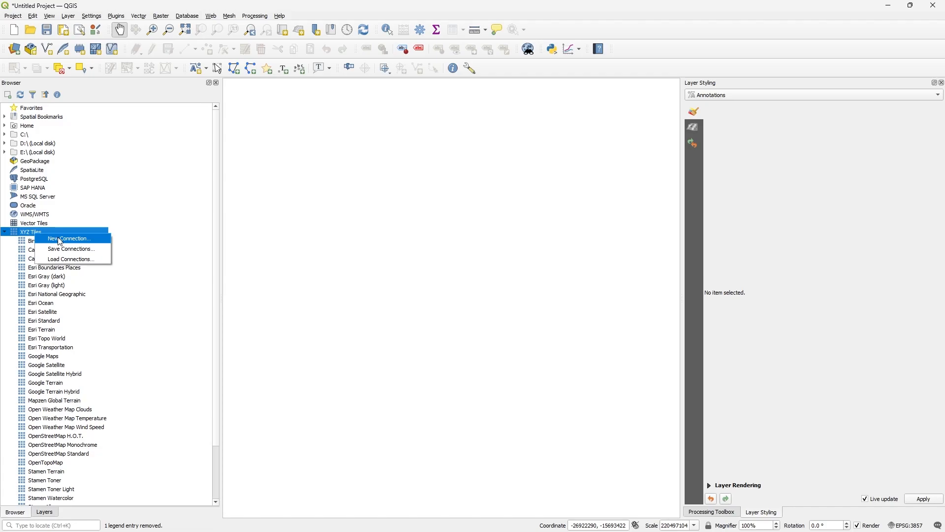
click(69, 238)
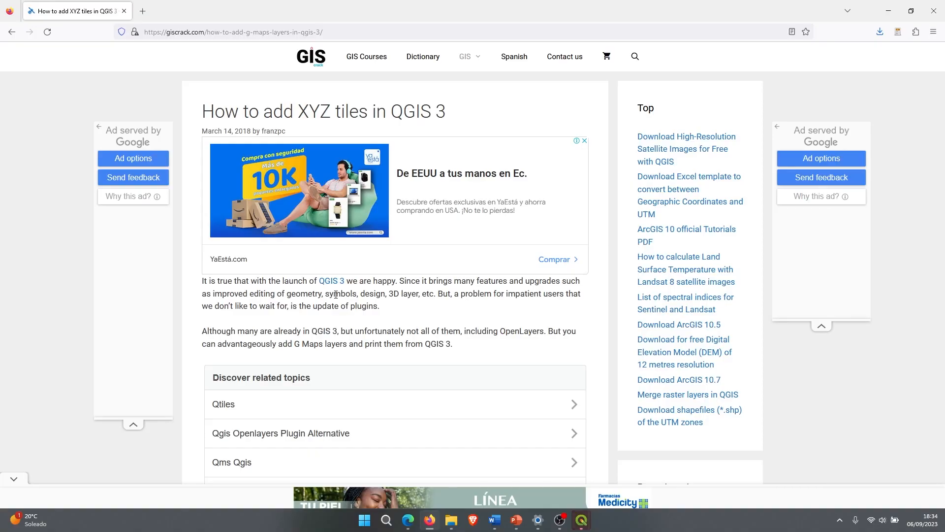
mouse_move(503, 119)
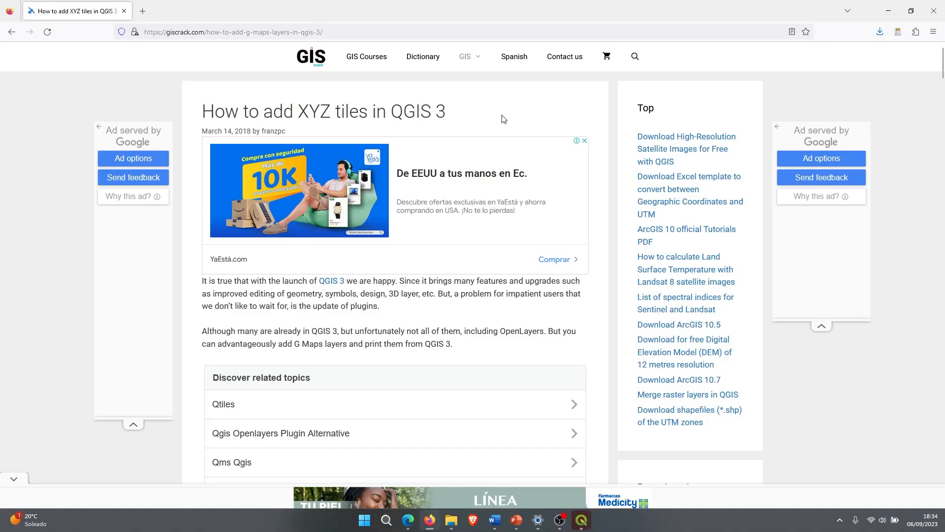
mouse_move(429, 305)
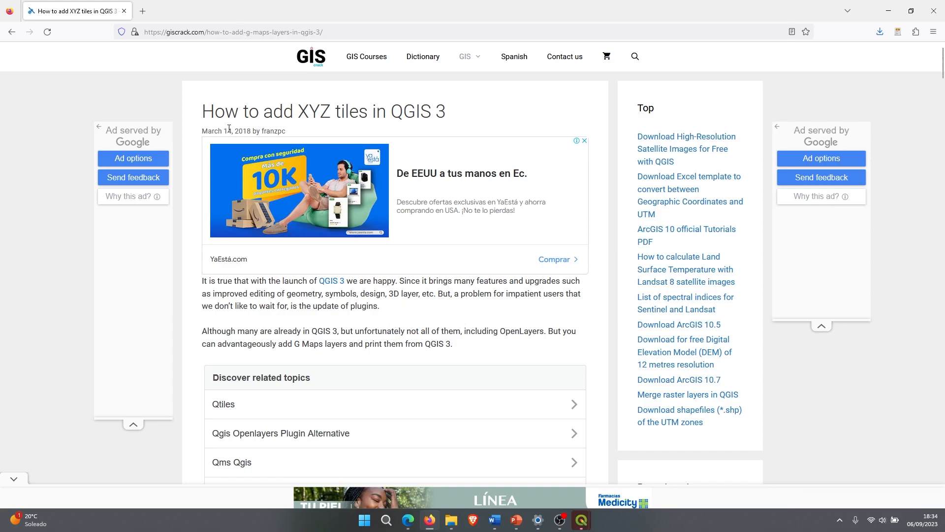
Step: Scroll the giscrack tutorial to the New Connection and XYZ Connection screenshots
scroll(down, 3)
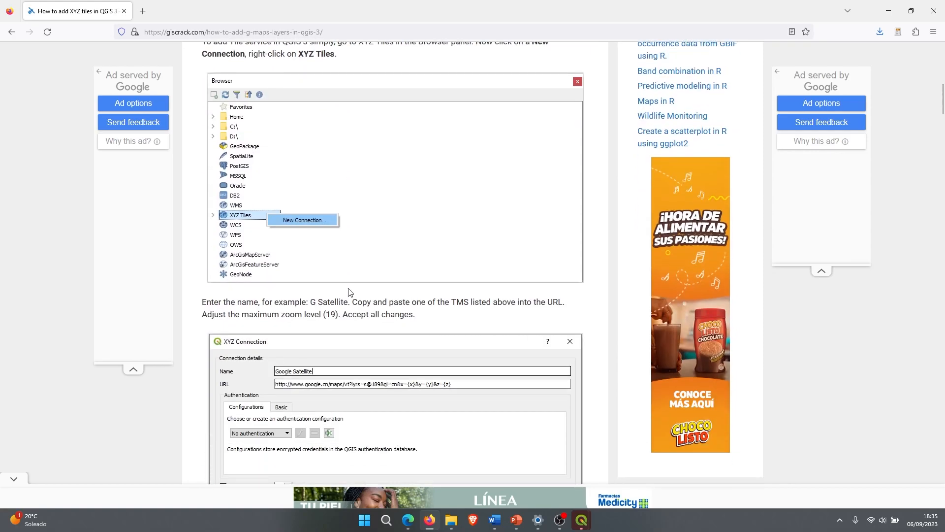
scroll(down, 3)
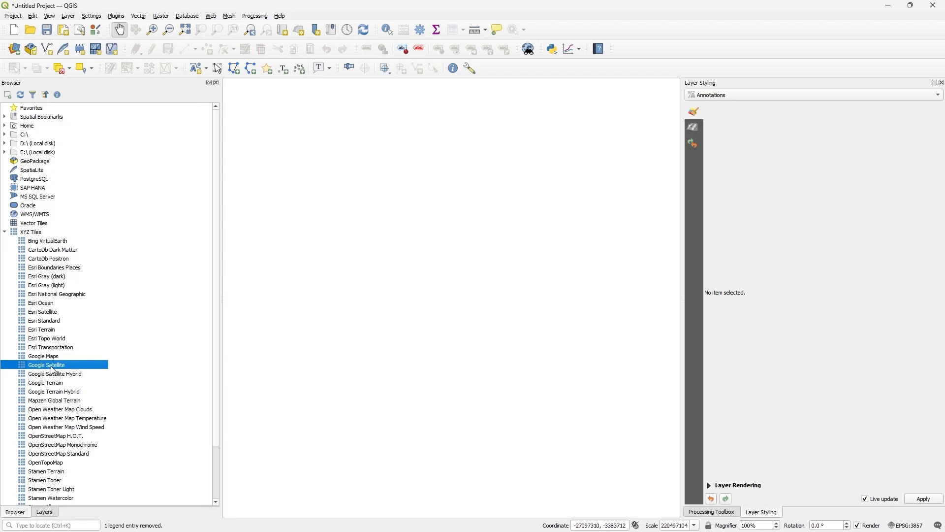
Step: Add the Google Satellite tile layer to the project and show it in the Layers list
double_click(46, 364)
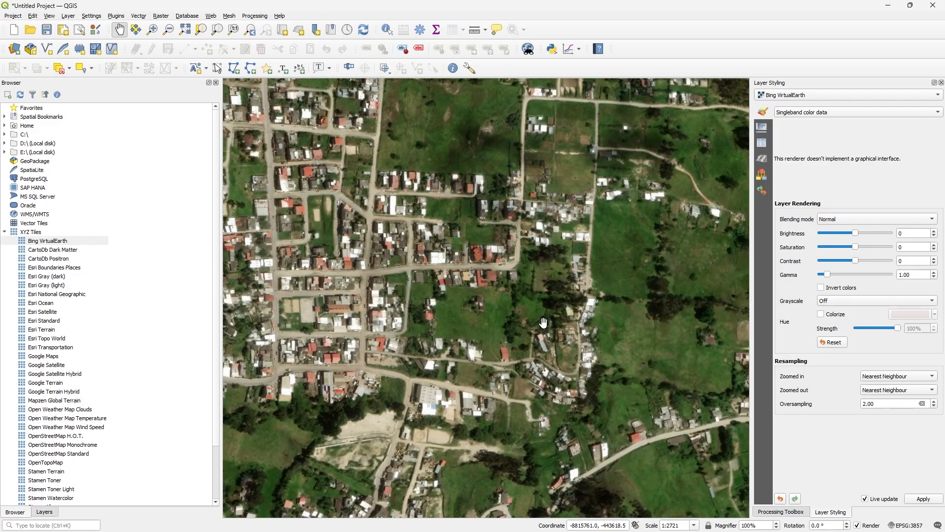
mouse_move(199, 361)
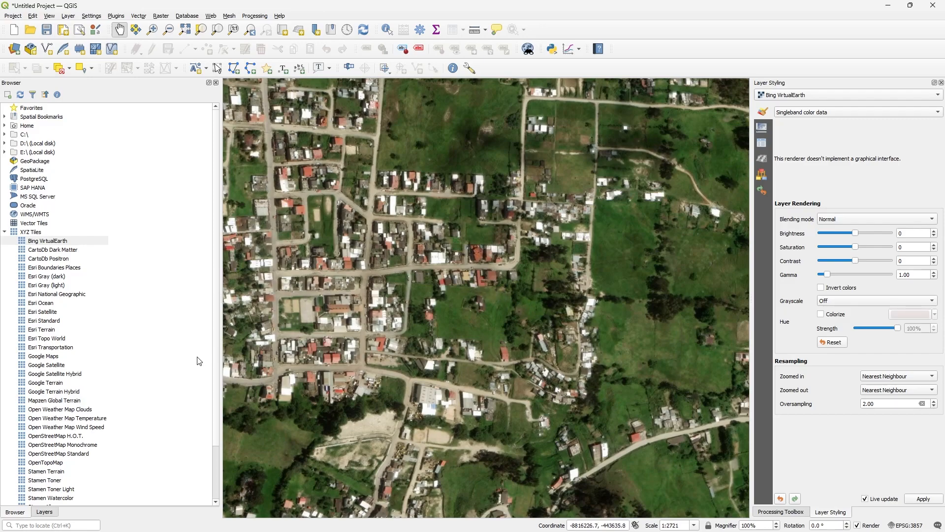
click(44, 511)
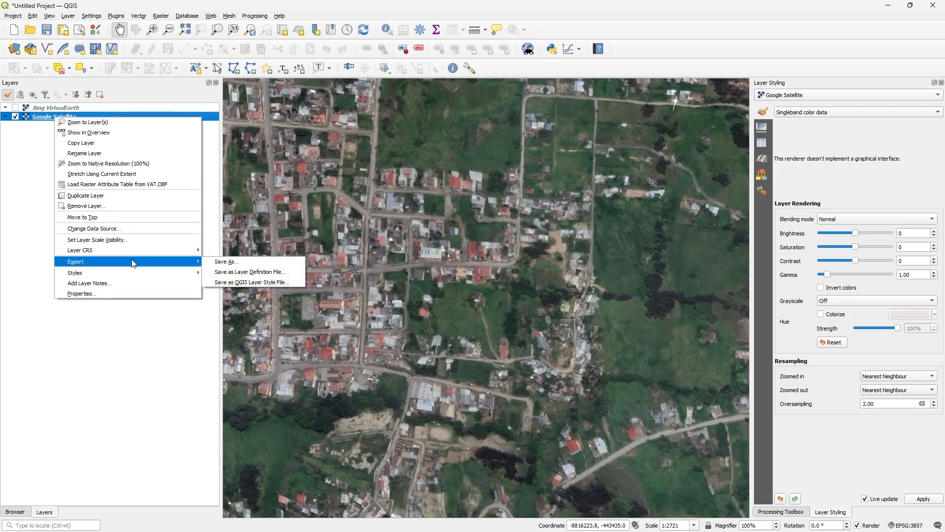
Step: Set the Google Satellite export to Rendered image GeoTIFF with Create VRT unchecked
click(225, 261)
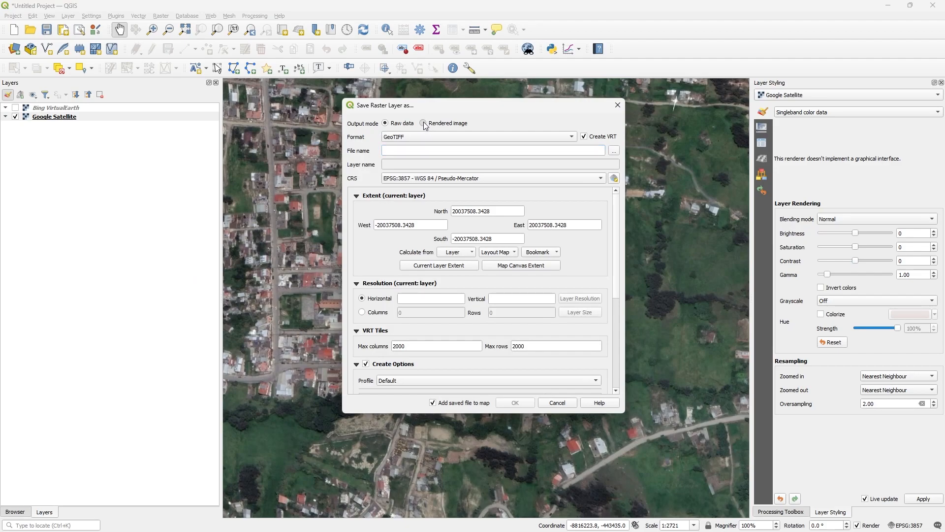
click(422, 123)
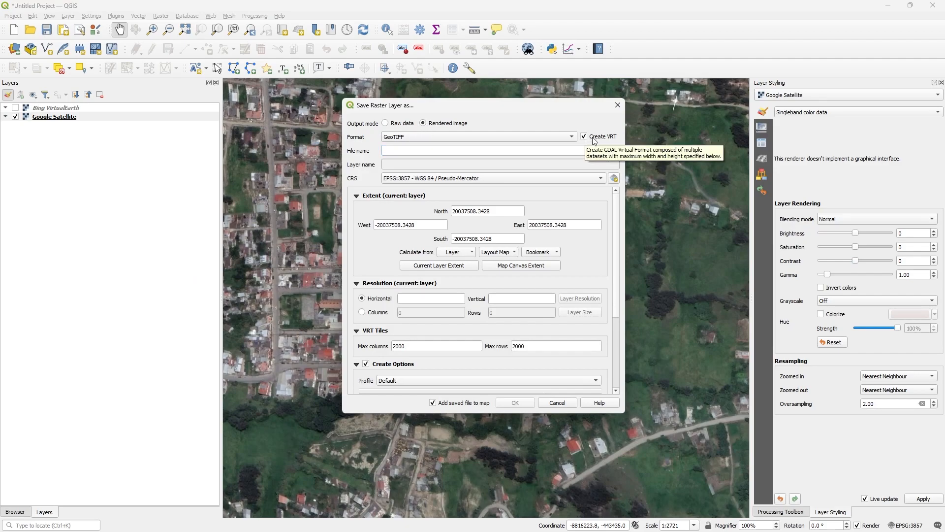
click(583, 136)
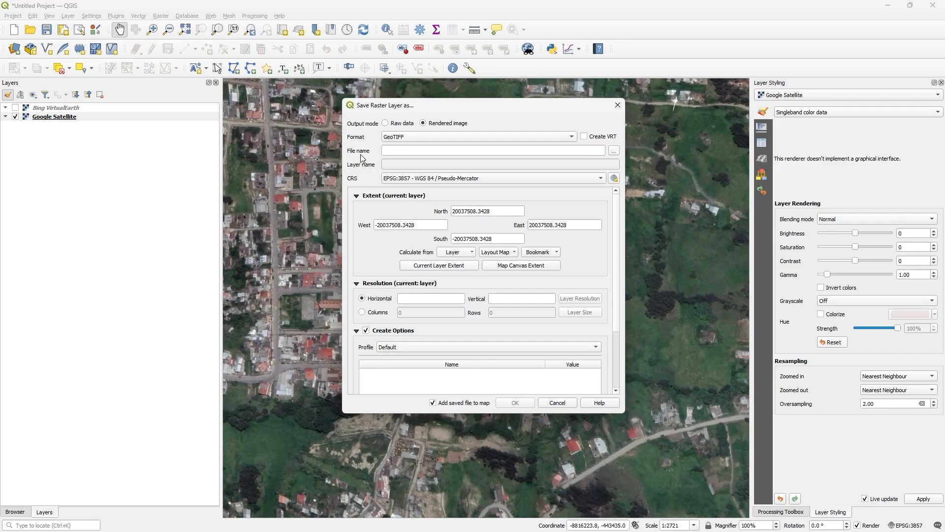
Step: Set the export output file to D:\Temp\imagen\image.tif
click(614, 149)
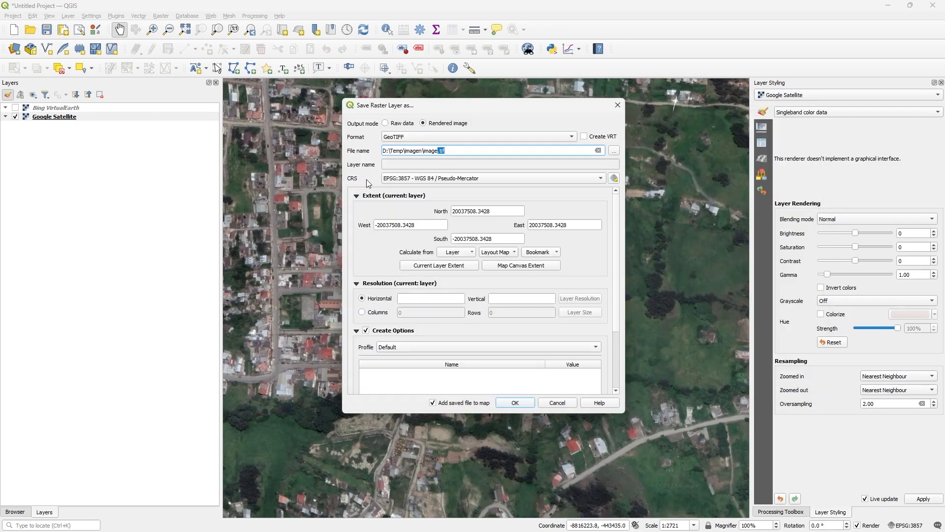
mouse_move(464, 178)
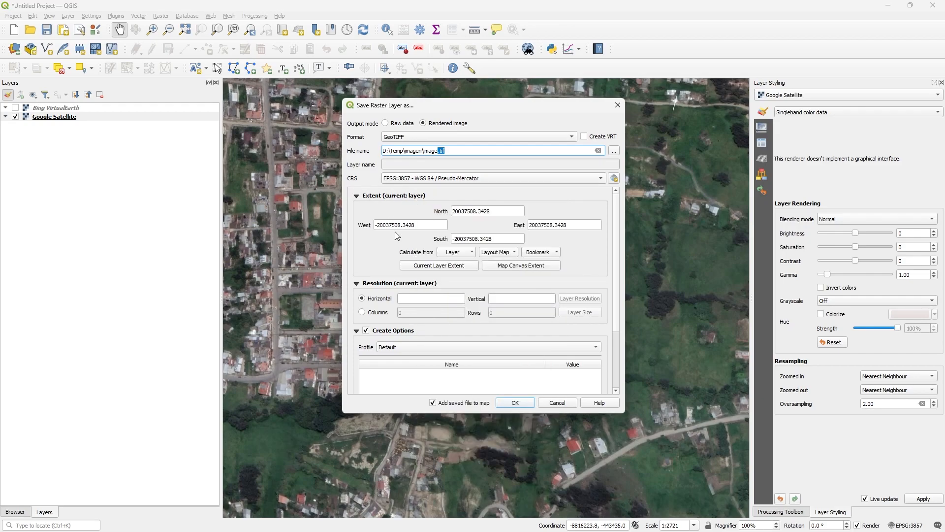
mouse_move(685, 403)
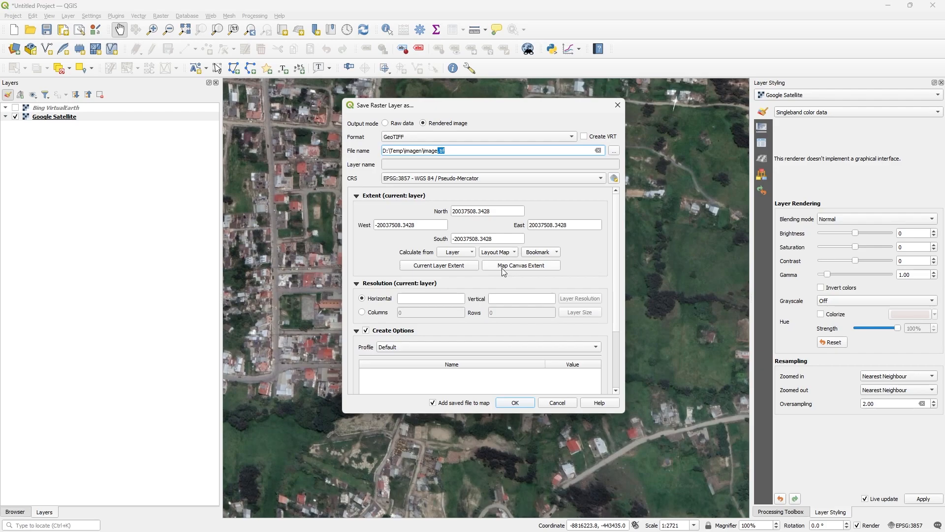
Step: Use the map canvas extent at 0.5 resolution (1539 × 1284) and run the export
click(520, 265)
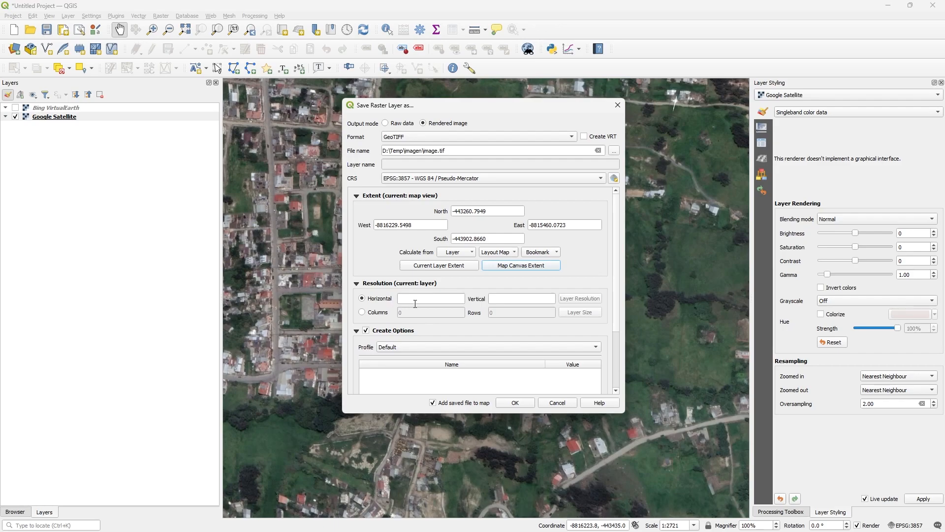
mouse_move(431, 309)
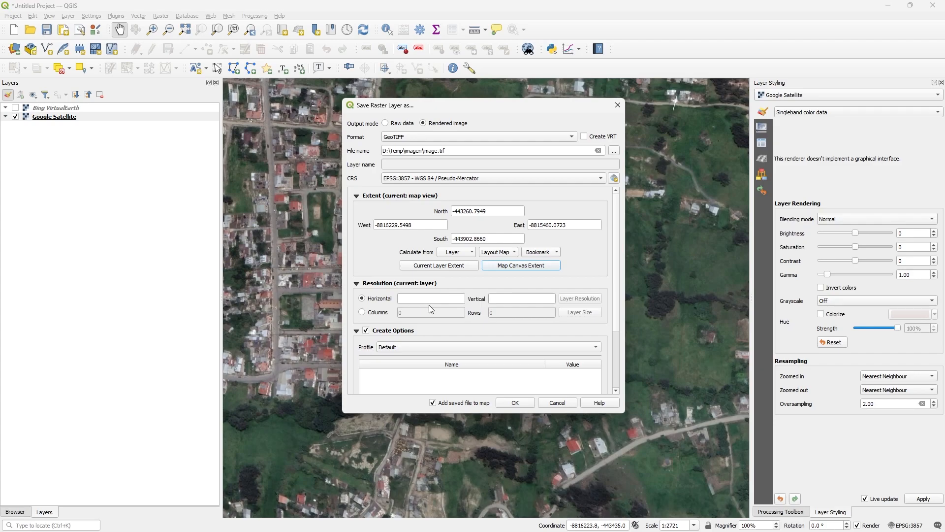
mouse_move(304, 245)
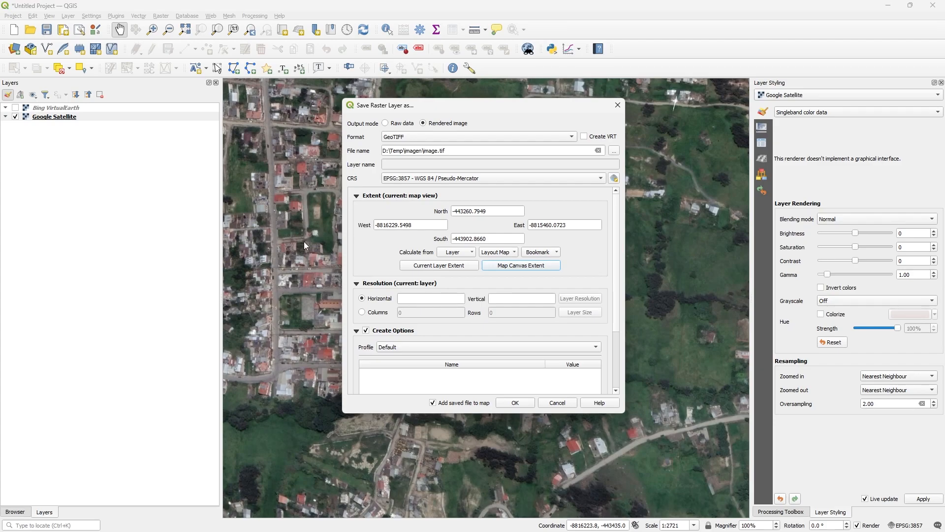
click(431, 298)
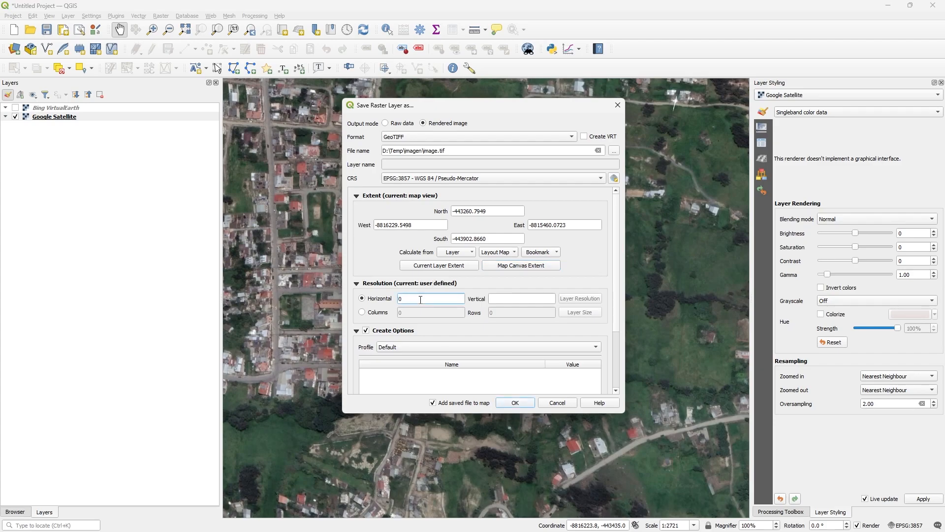
text(0.5)
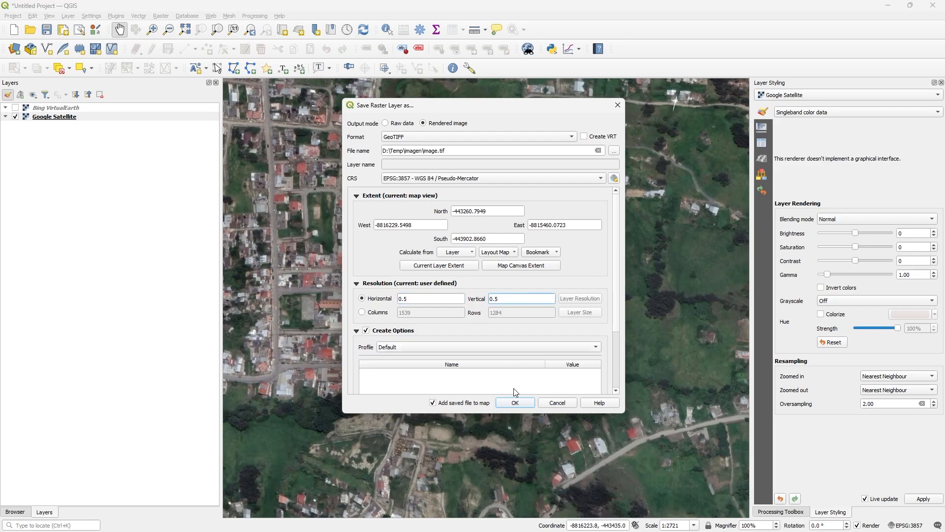
click(514, 401)
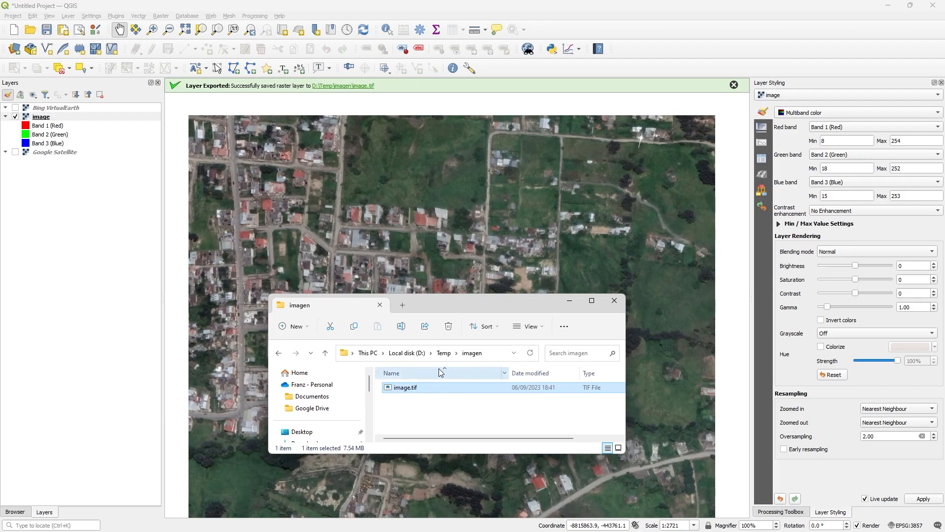
Step: Confirm image.tif in File Explorer and return to the map showing the new image layer
click(414, 372)
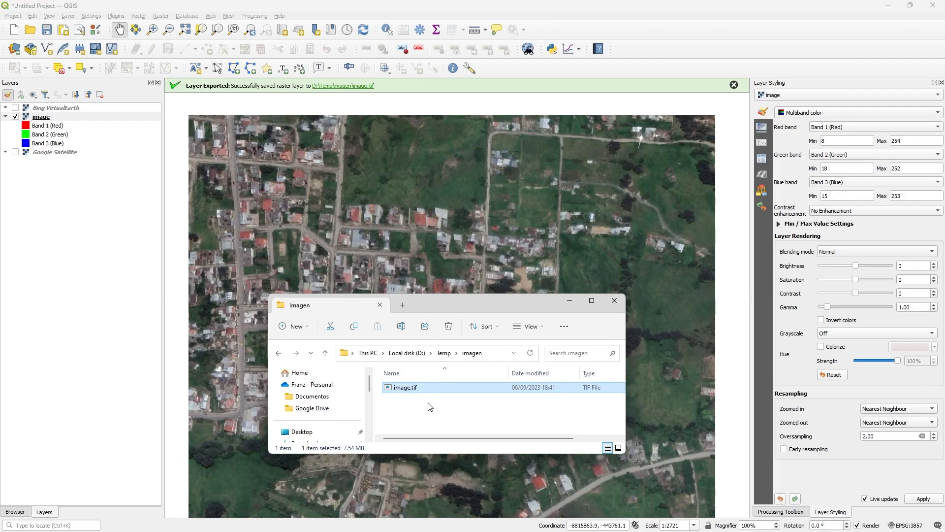
mouse_move(431, 405)
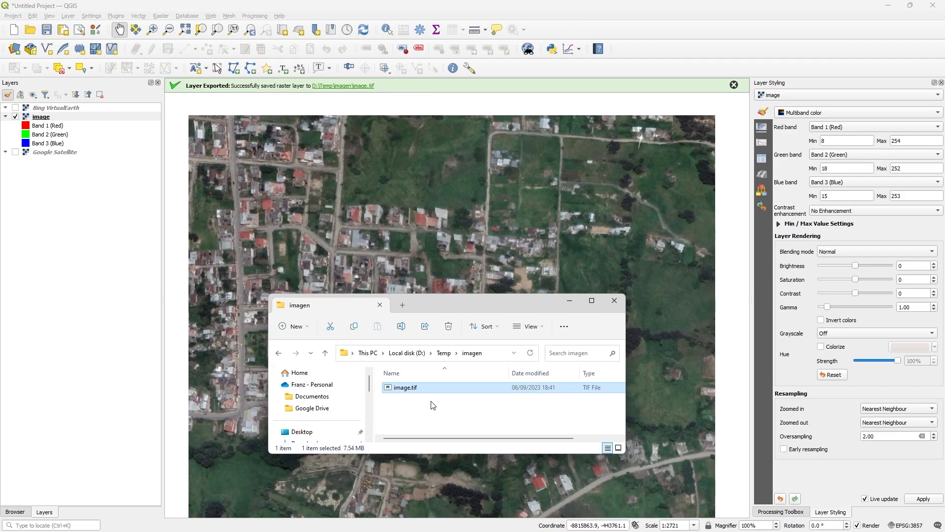
click(614, 300)
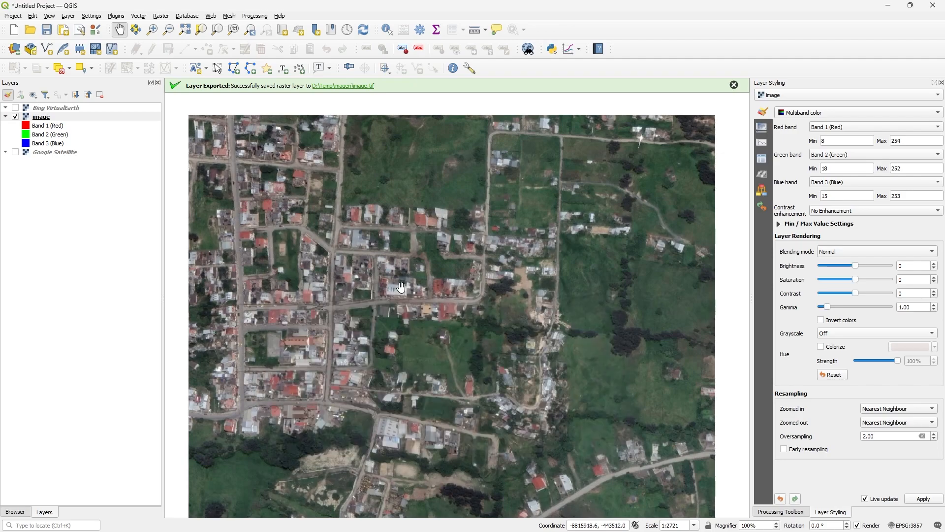